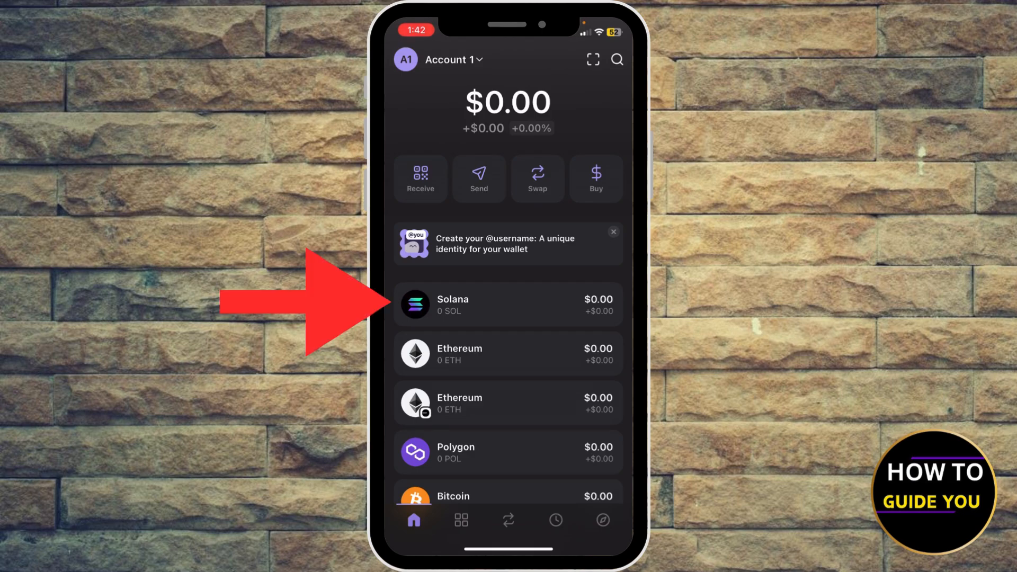
- Open the Solana token page showing its price chart and zero SOL balance
scroll(down, 3)
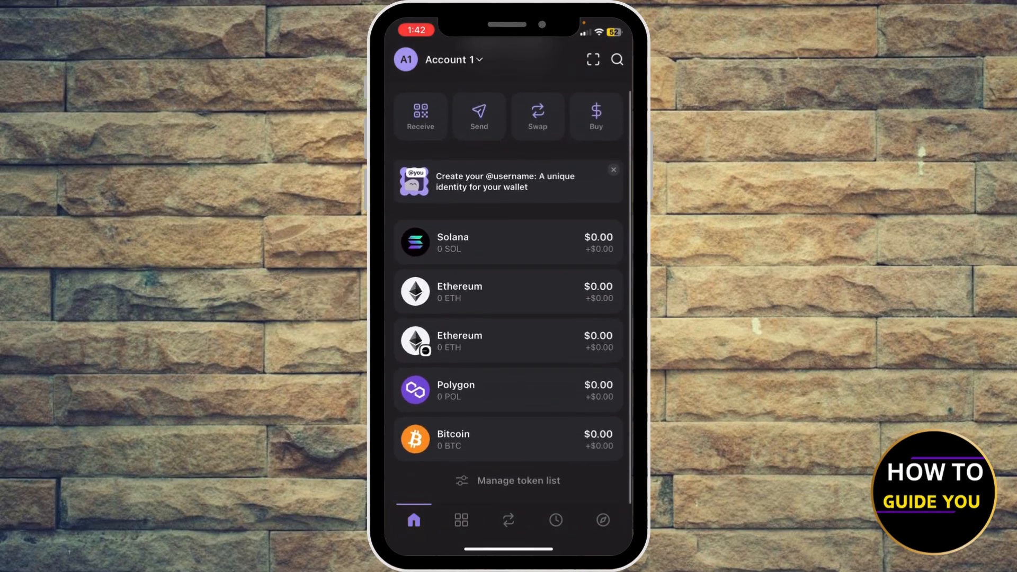
click(508, 241)
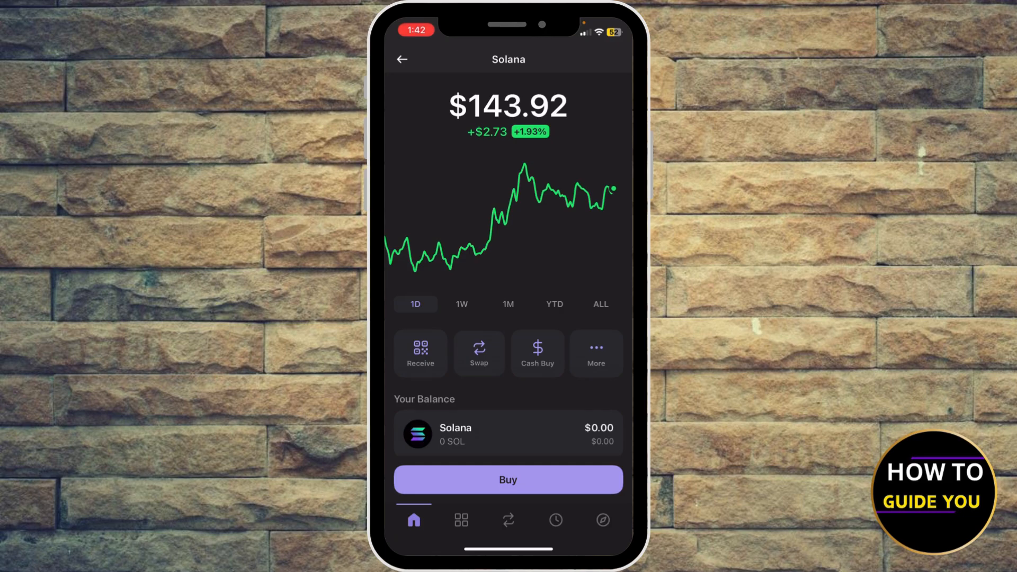
- Start a swap from the Solana page and search 'Sol' among the tokens to pay with
click(478, 354)
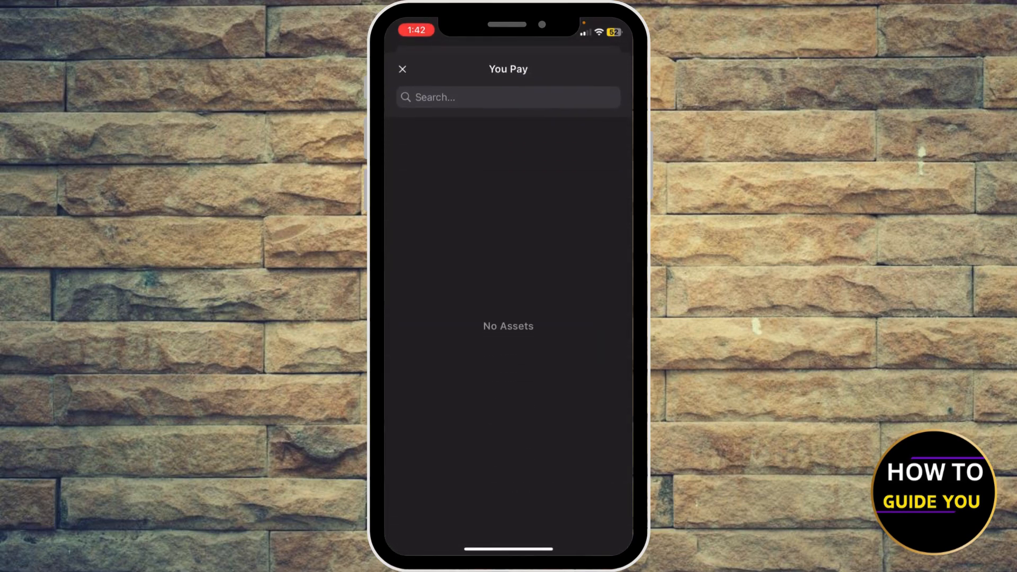
click(483, 96)
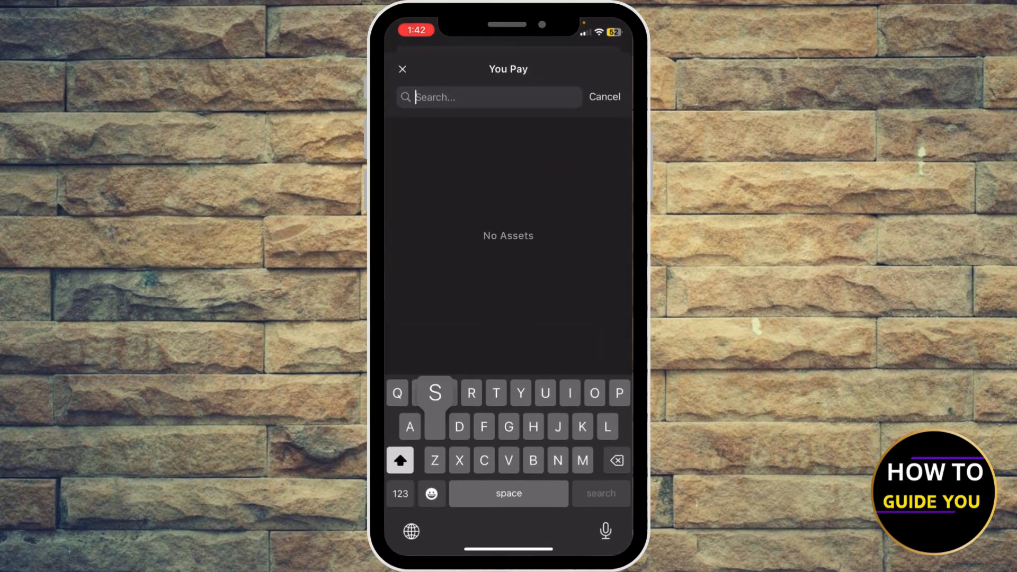
text(Sol)
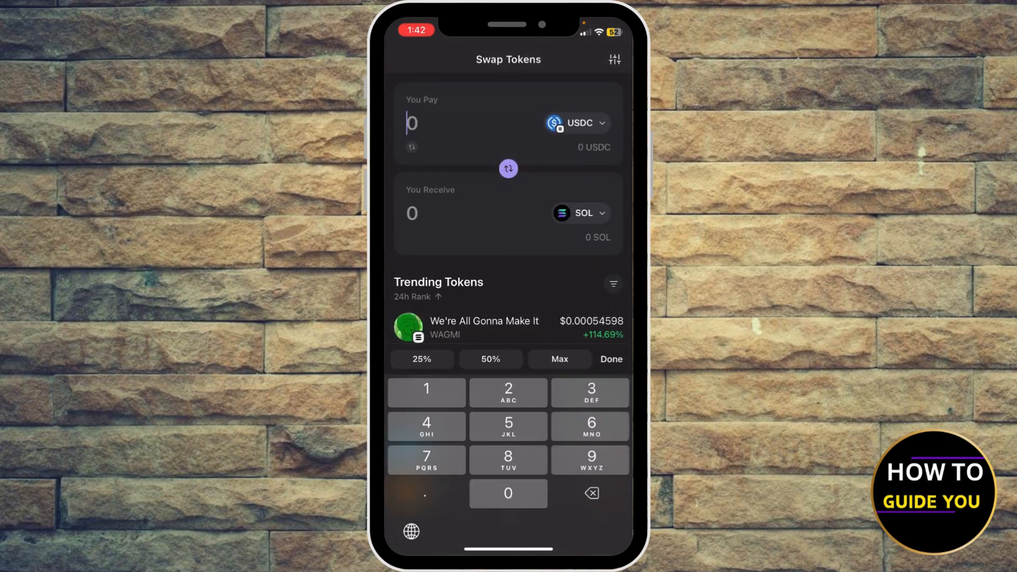
- Reverse the swap so SOL is paid and search 'Sui' as the token to receive
click(507, 169)
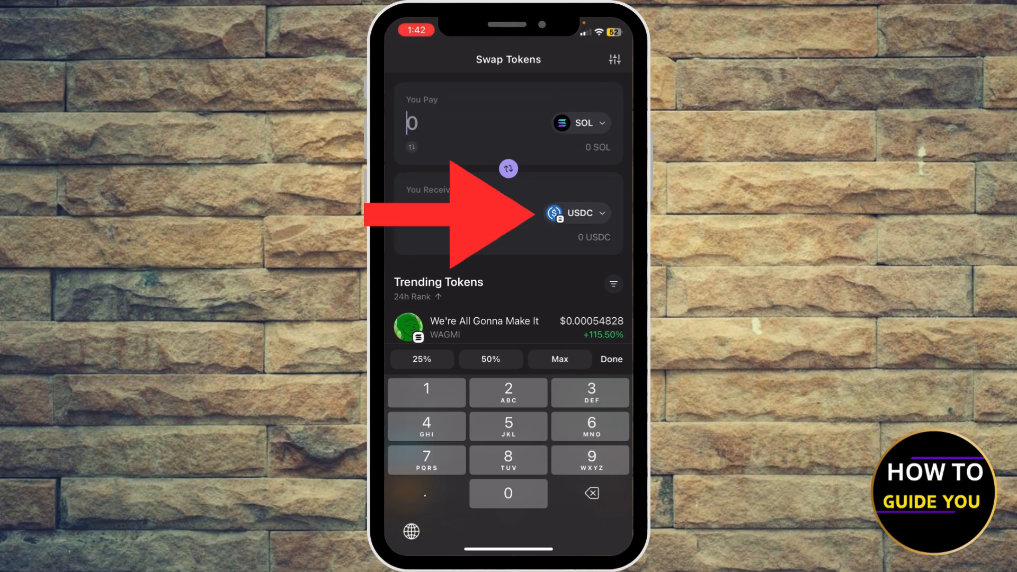
click(576, 212)
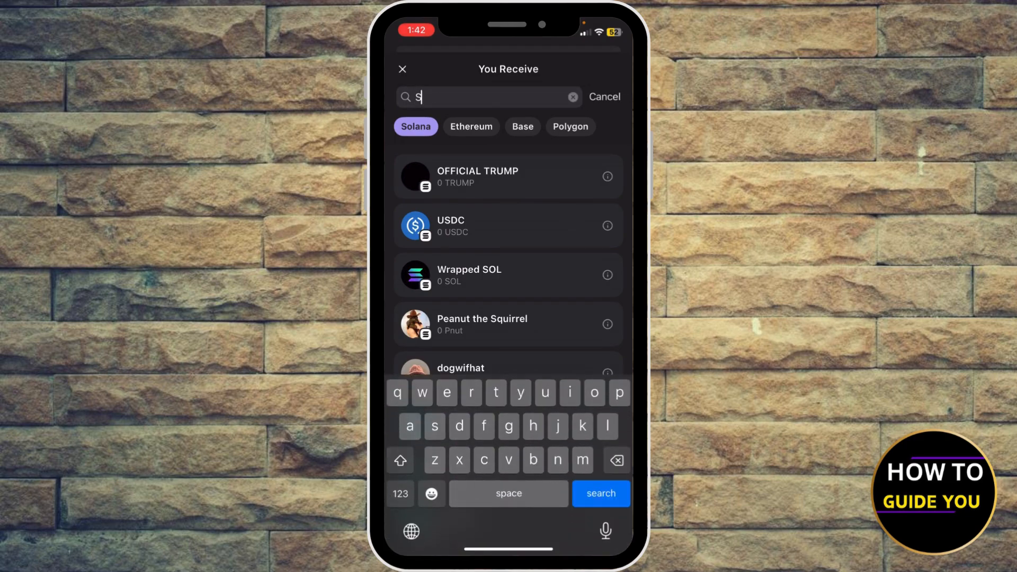
text(ui)
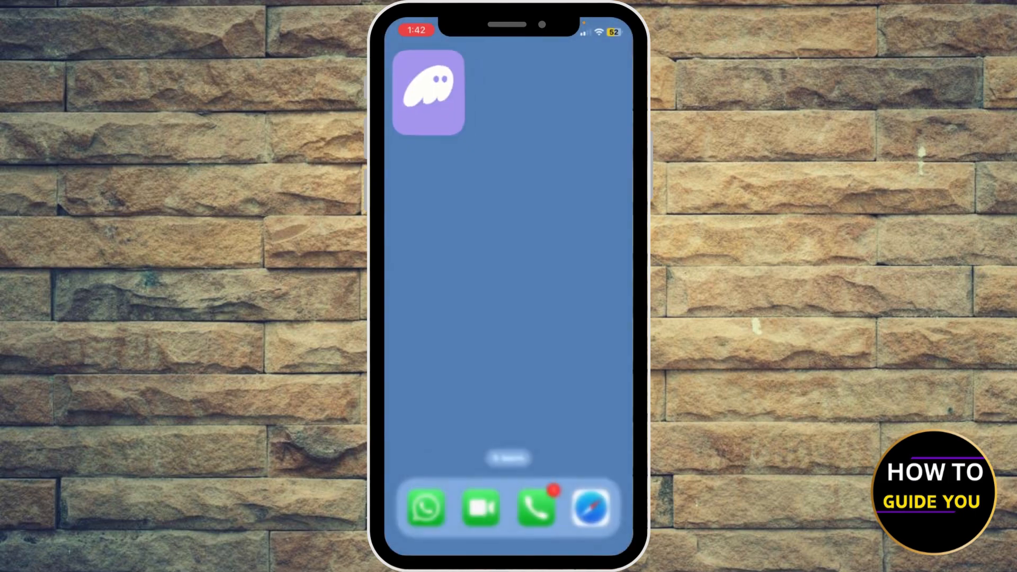
- Leave for Safari to reach portalbridge.com and bridge from the Solana network
click(427, 92)
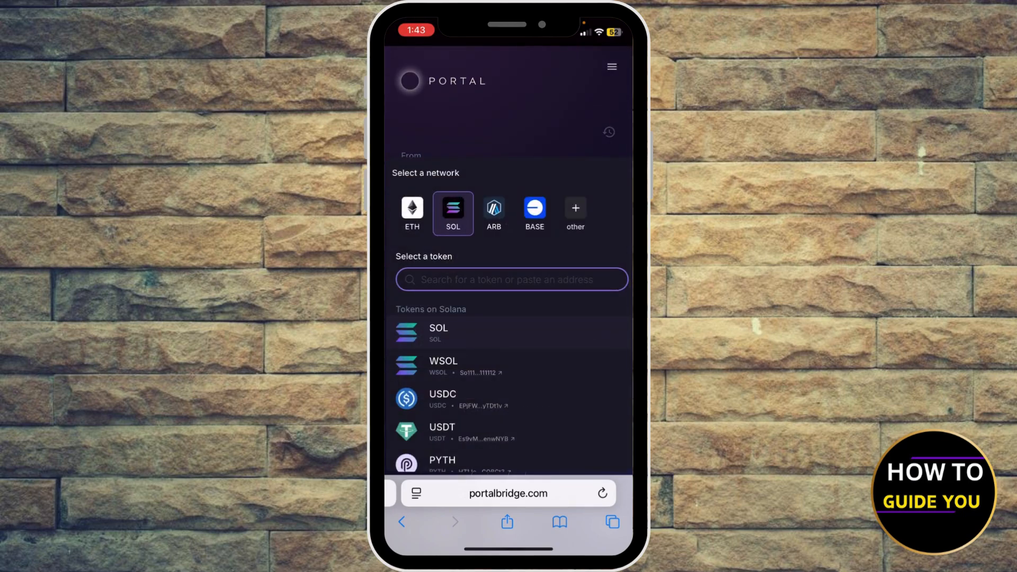
- Choose SOL as the token to send, view the wallet-connect list, then dismiss it
click(534, 213)
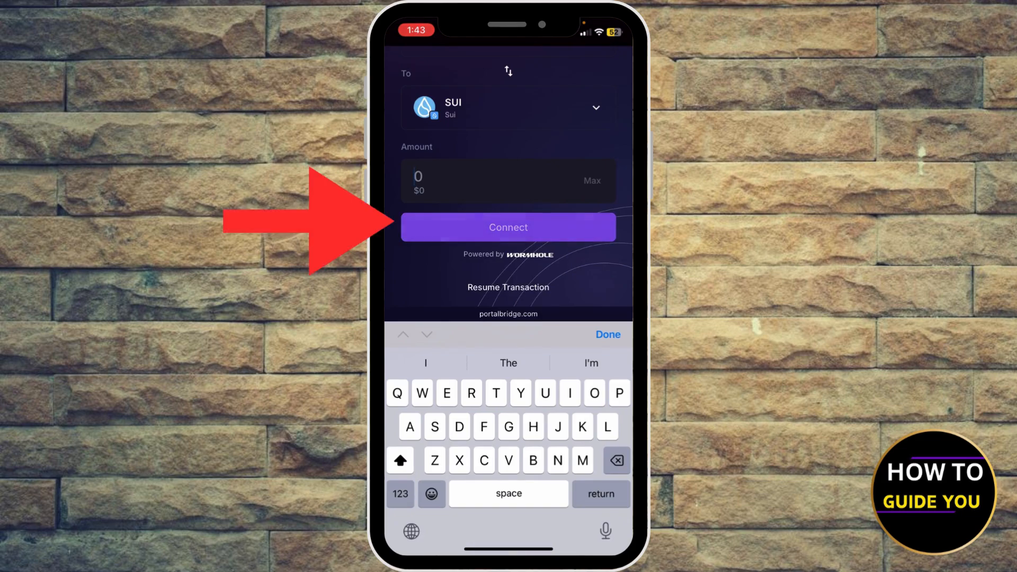
click(507, 226)
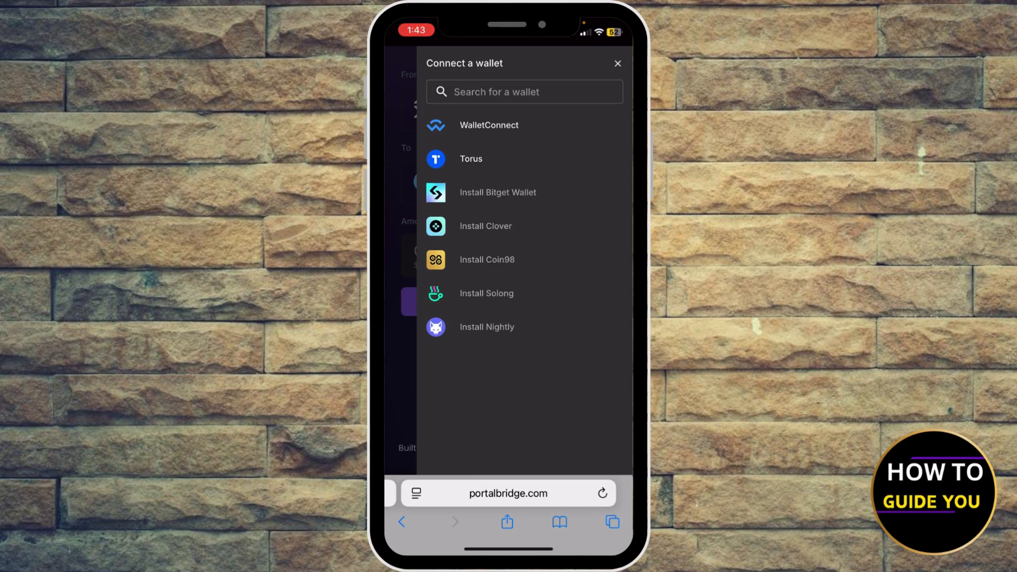
click(616, 63)
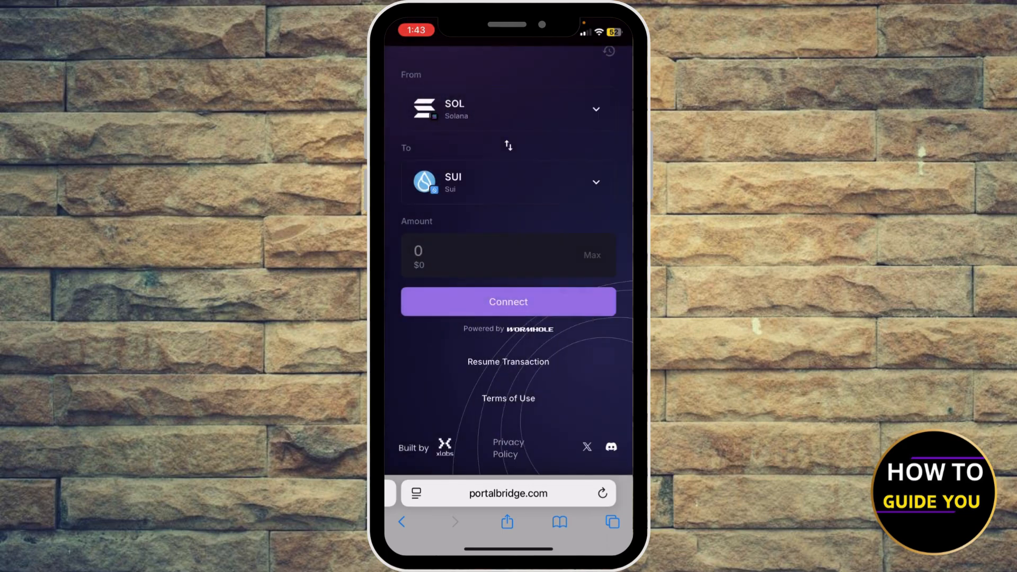